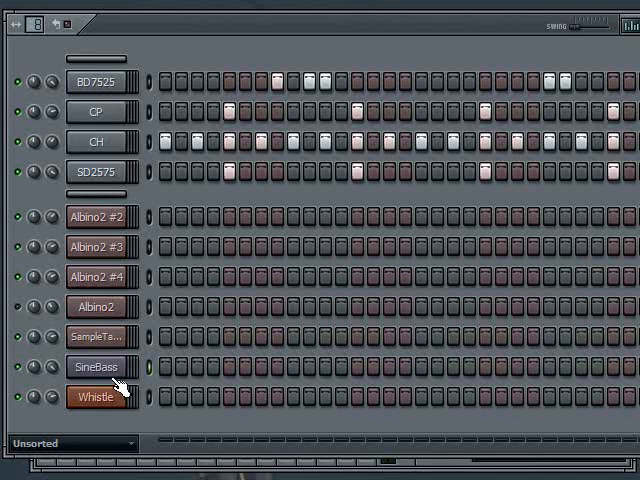
{"action": "mouse_move", "coordinate": [120, 384]}
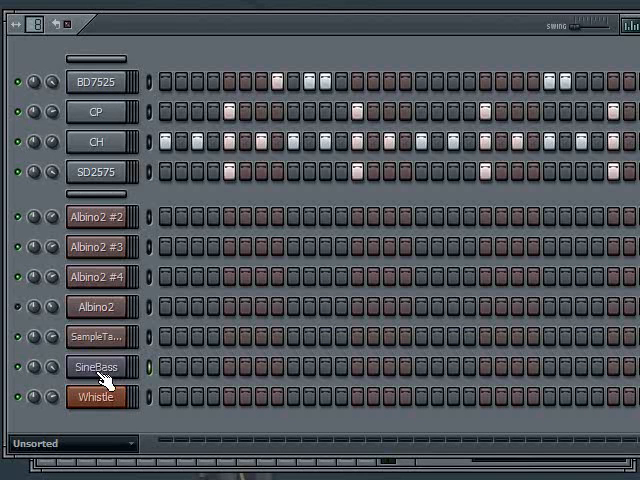
Step: Route the SineBass channel to a mixer insert named SineBass and show the Mixer
{"action": "left_click", "coordinate": [96, 368]}
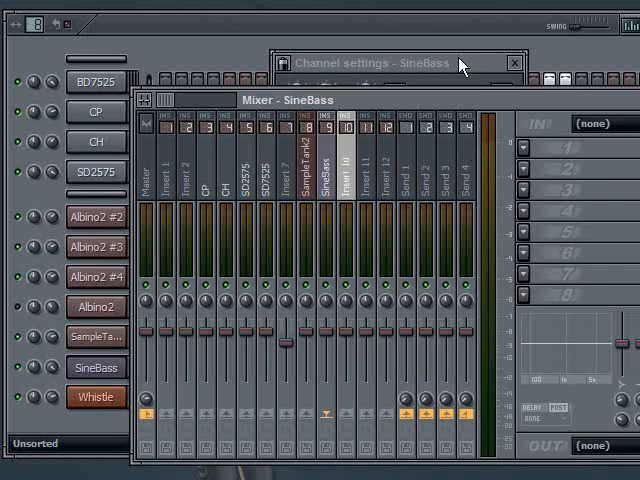
Step: Close SineBass settings and give the Whistle channel its own named mixer insert
{"action": "left_click", "coordinate": [96, 396]}
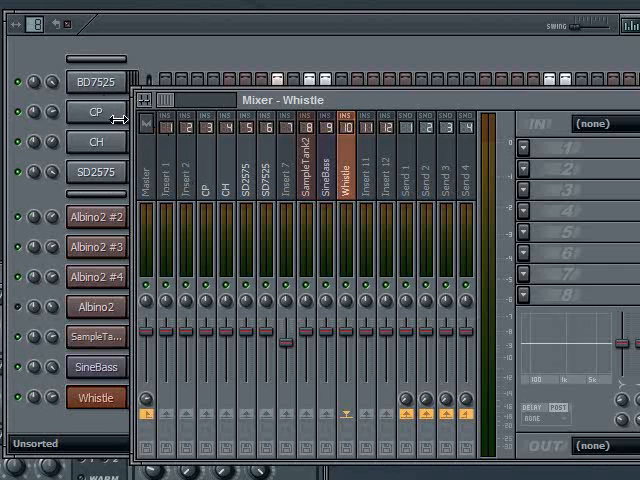
{"action": "mouse_move", "coordinate": [180, 198]}
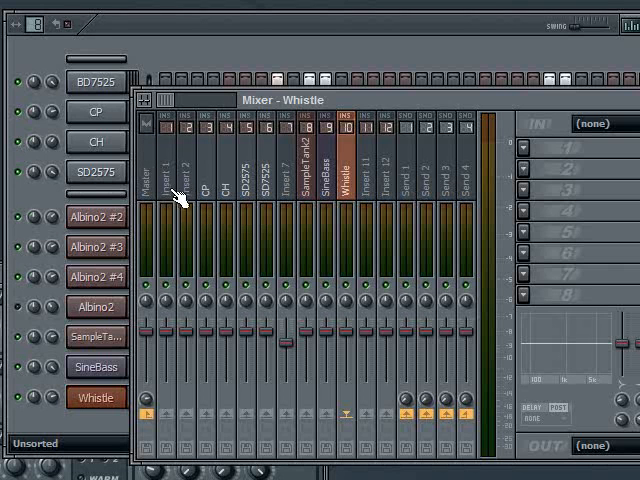
{"action": "mouse_move", "coordinate": [148, 148]}
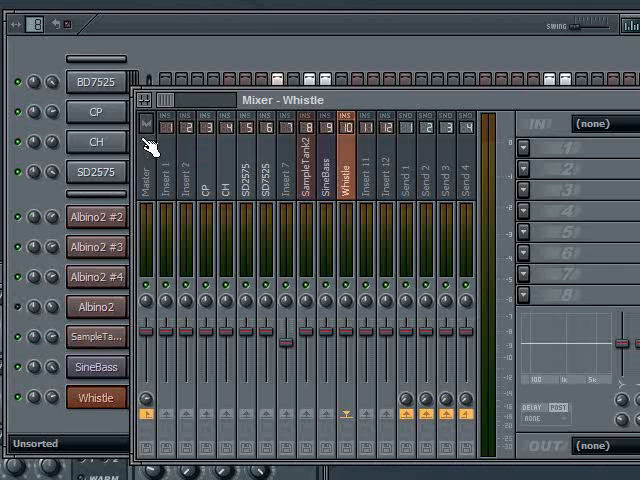
{"action": "mouse_move", "coordinate": [264, 196]}
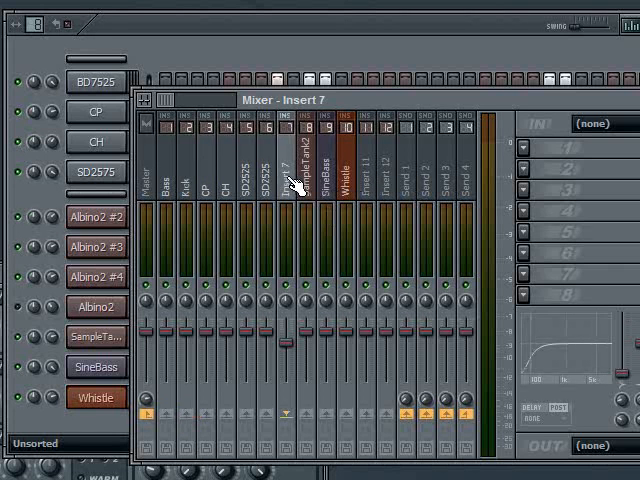
Step: Rename mixer Insert 7 to 'Synth'
{"action": "double_click", "coordinate": [292, 180]}
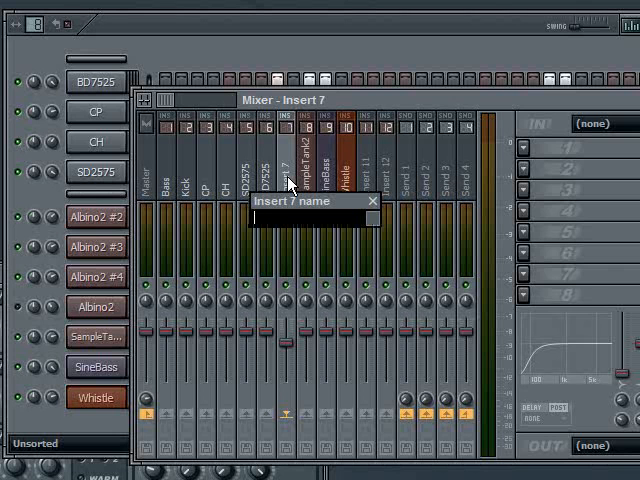
{"action": "type", "text": "Synth"}
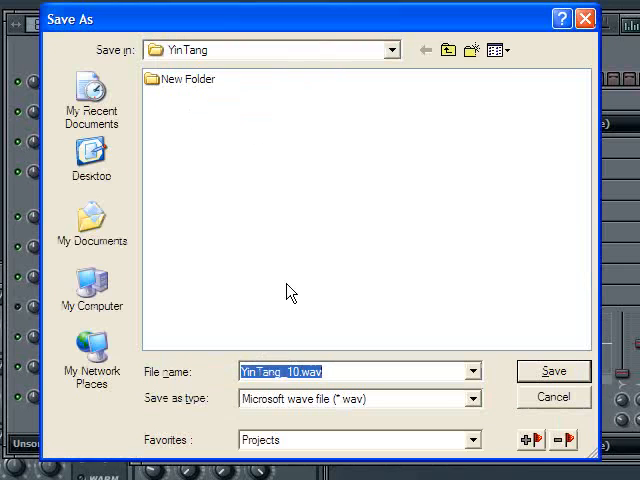
{"action": "mouse_move", "coordinate": [448, 50]}
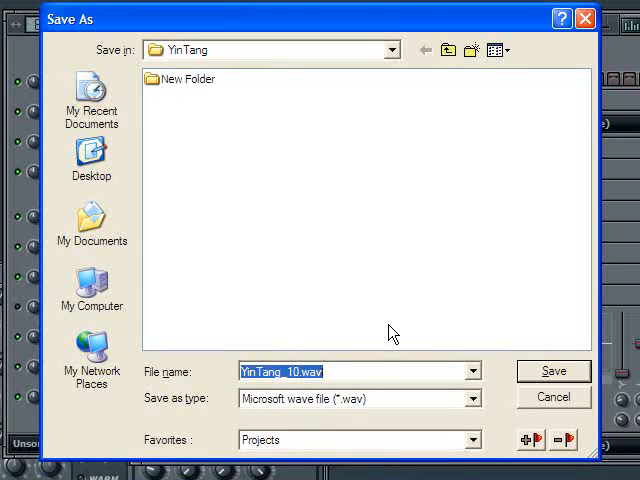
Step: Save the WAV render as 'TestRender' in the m:\TEMP\Output folder
{"action": "type", "text": "m:\\TEMP"}
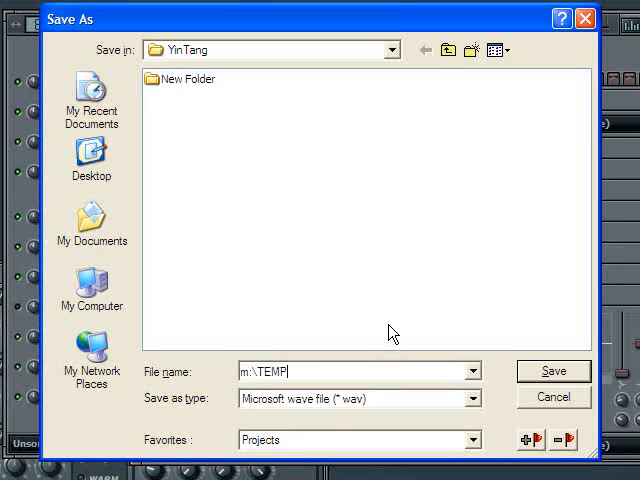
{"action": "type", "text": "\\OP"}
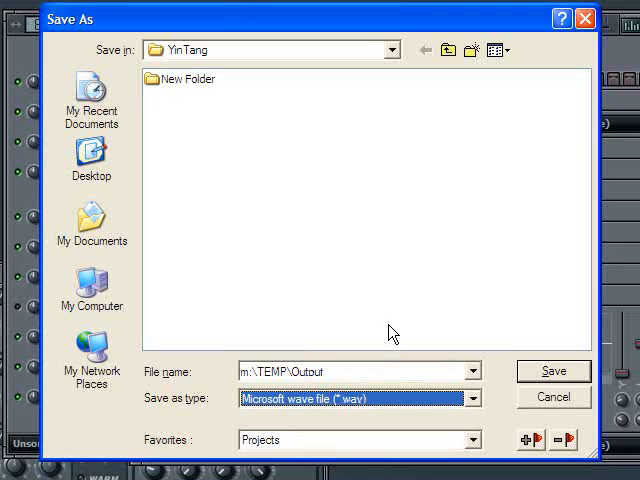
{"action": "left_click", "coordinate": [356, 372]}
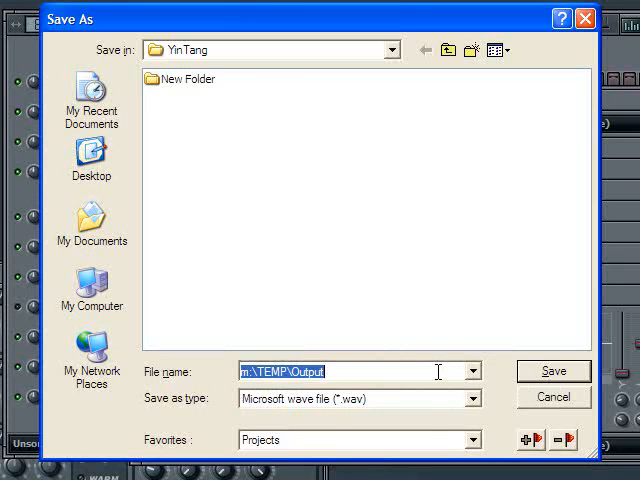
{"action": "double_click", "coordinate": [184, 80]}
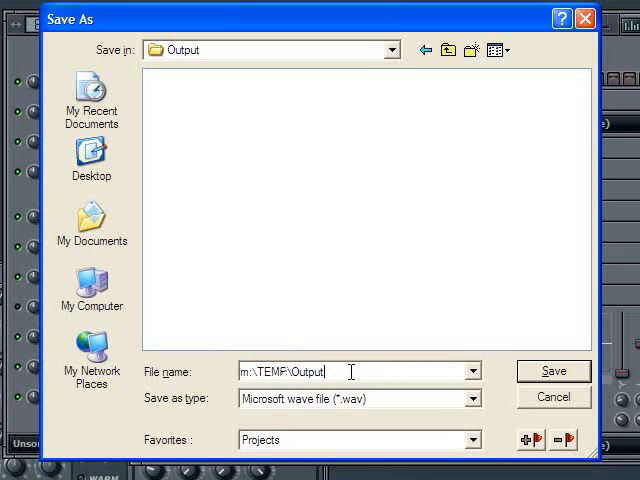
{"action": "type", "text": "TestRender"}
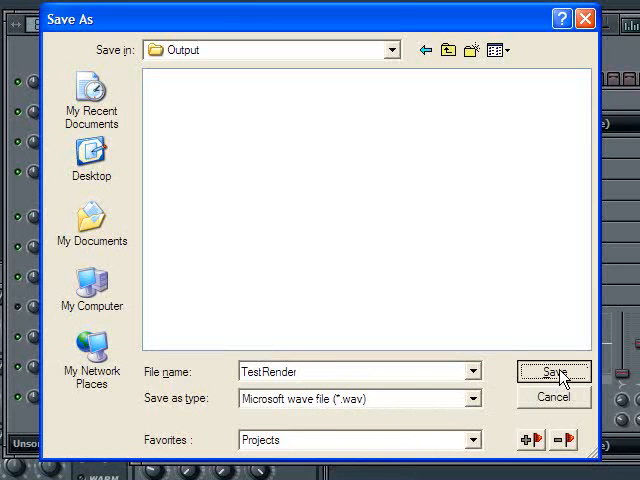
{"action": "left_click", "coordinate": [552, 372]}
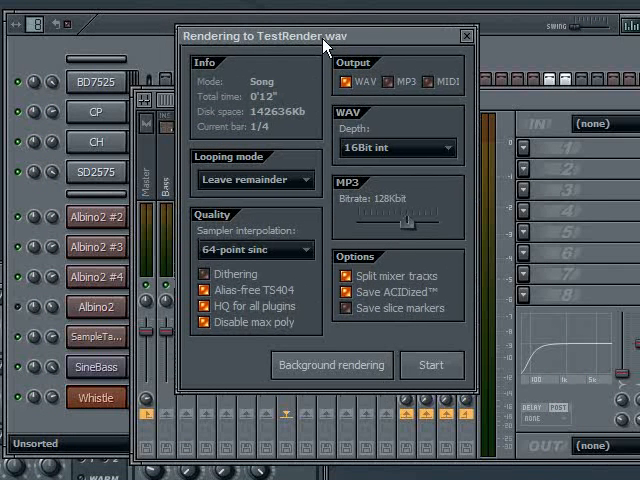
{"action": "mouse_move", "coordinate": [388, 292]}
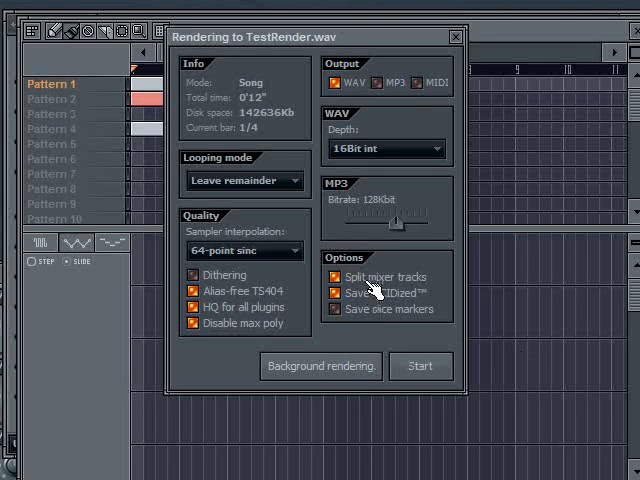
{"action": "mouse_move", "coordinate": [440, 372]}
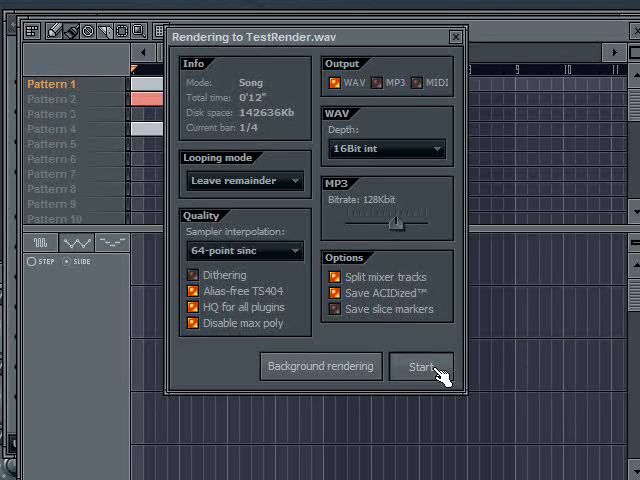
Step: Start rendering TestRender.wav with Split mixer tracks enabled
{"action": "left_click", "coordinate": [420, 366]}
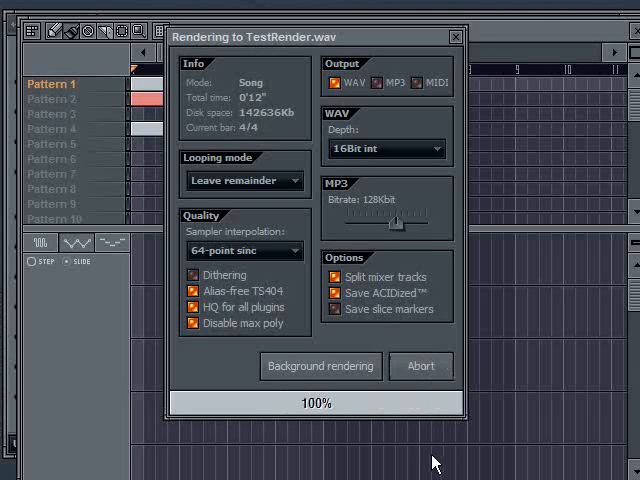